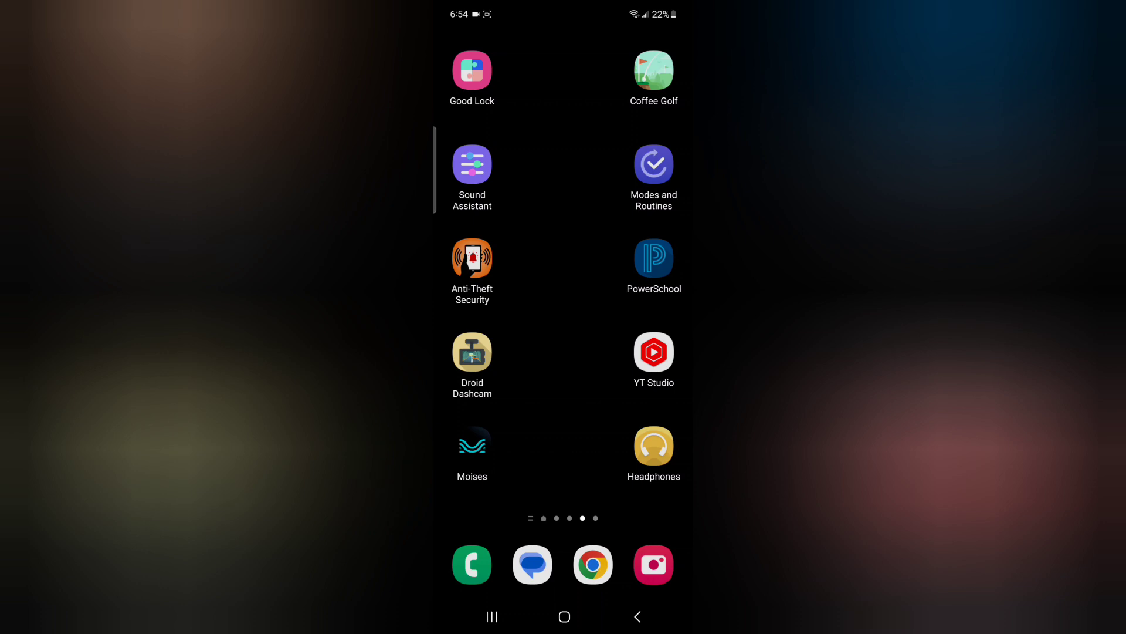
Launch Modes and Routines and begin a blank new routine
{"action": "left_click", "coordinate": [653, 165]}
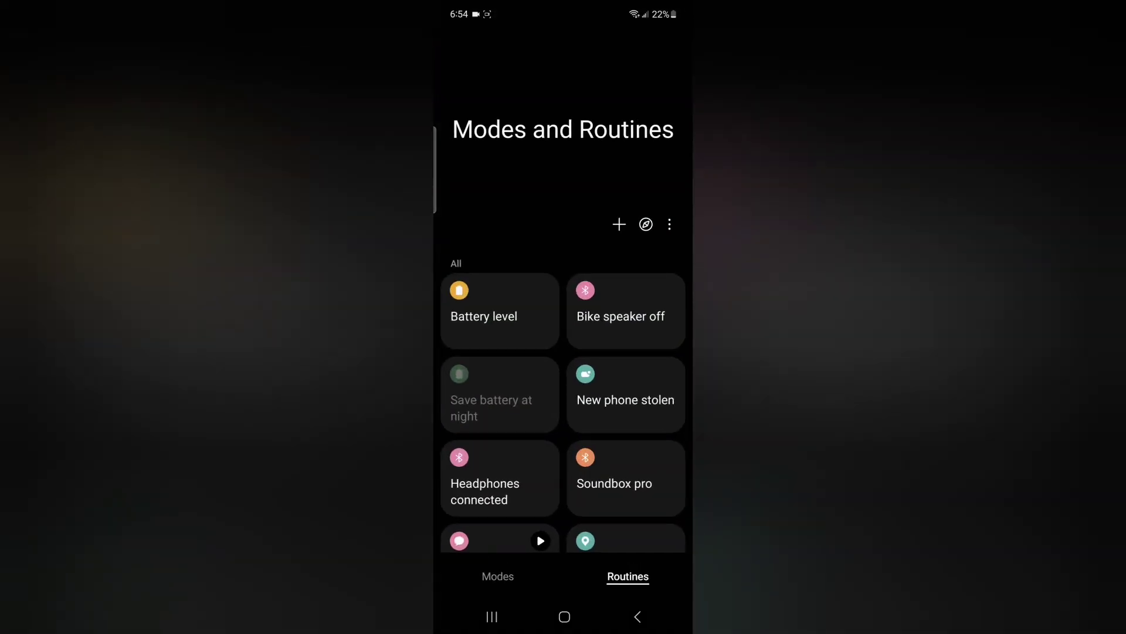
{"action": "left_click", "coordinate": [618, 225]}
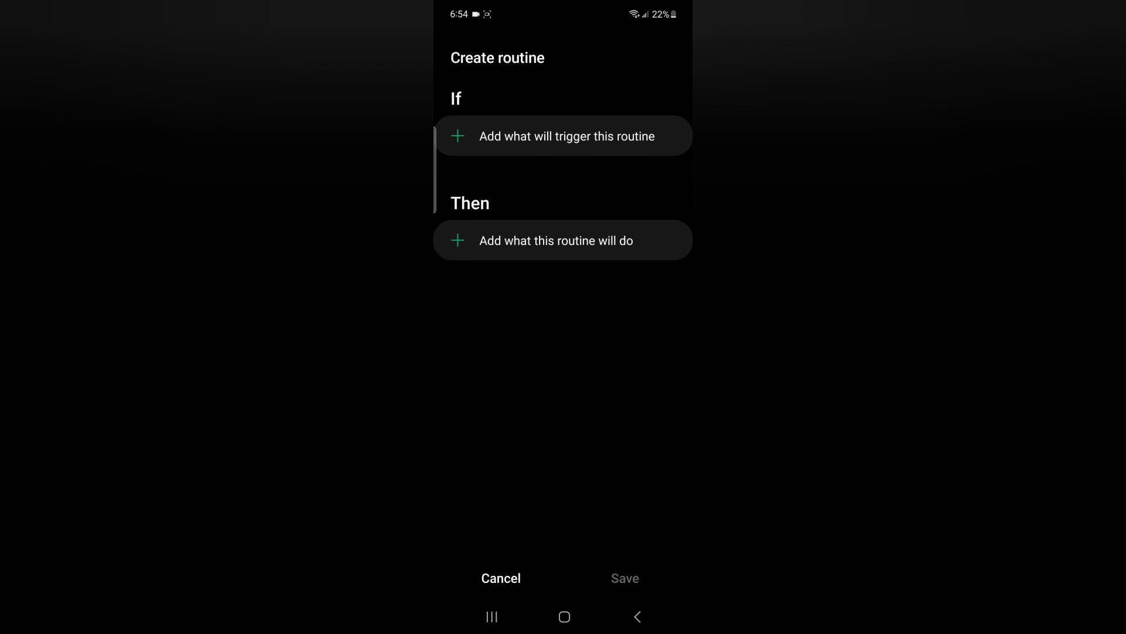
Trigger the routine when the HandsFreeLink Bluetooth device becomes Connected
{"action": "left_click", "coordinate": [564, 136]}
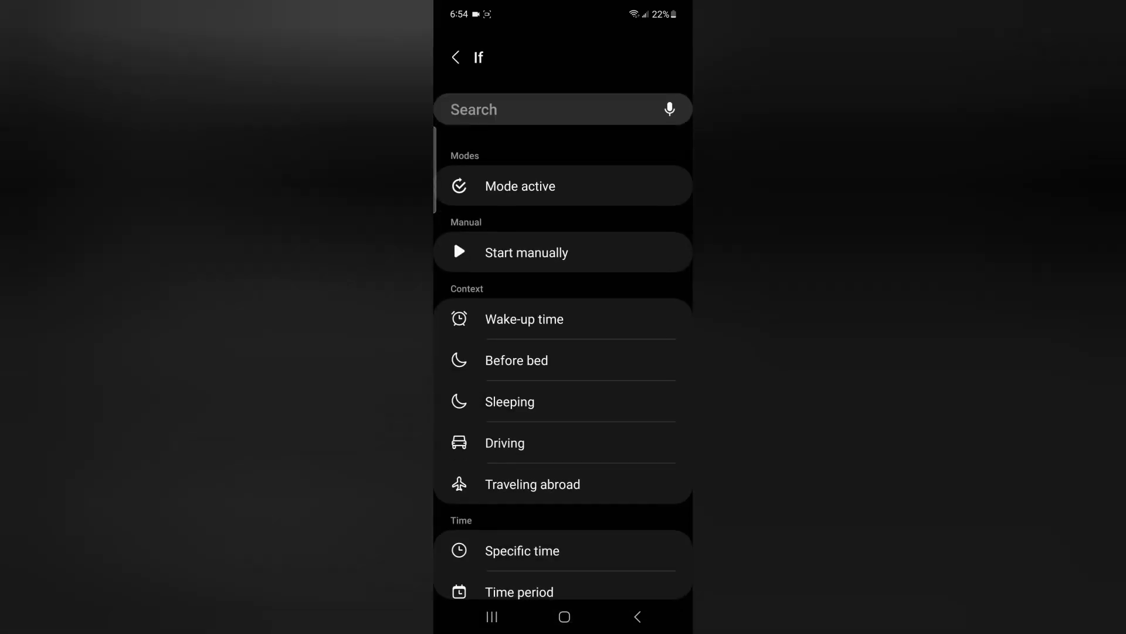
{"action": "scroll", "scroll_direction": "down", "scroll_amount": 3}
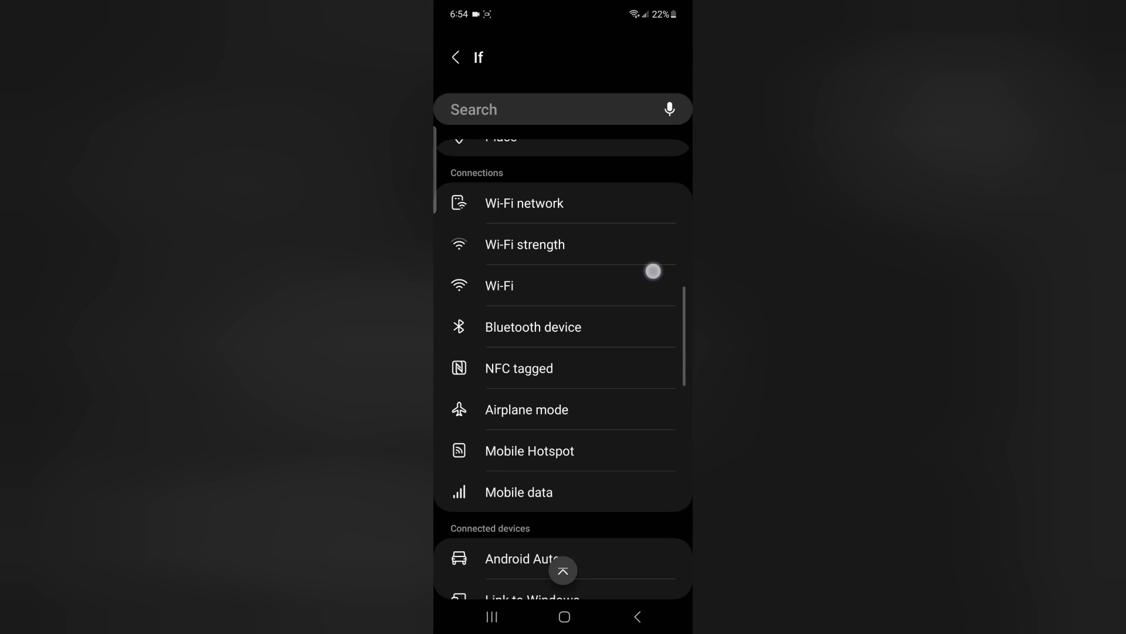
{"action": "left_click", "coordinate": [532, 327]}
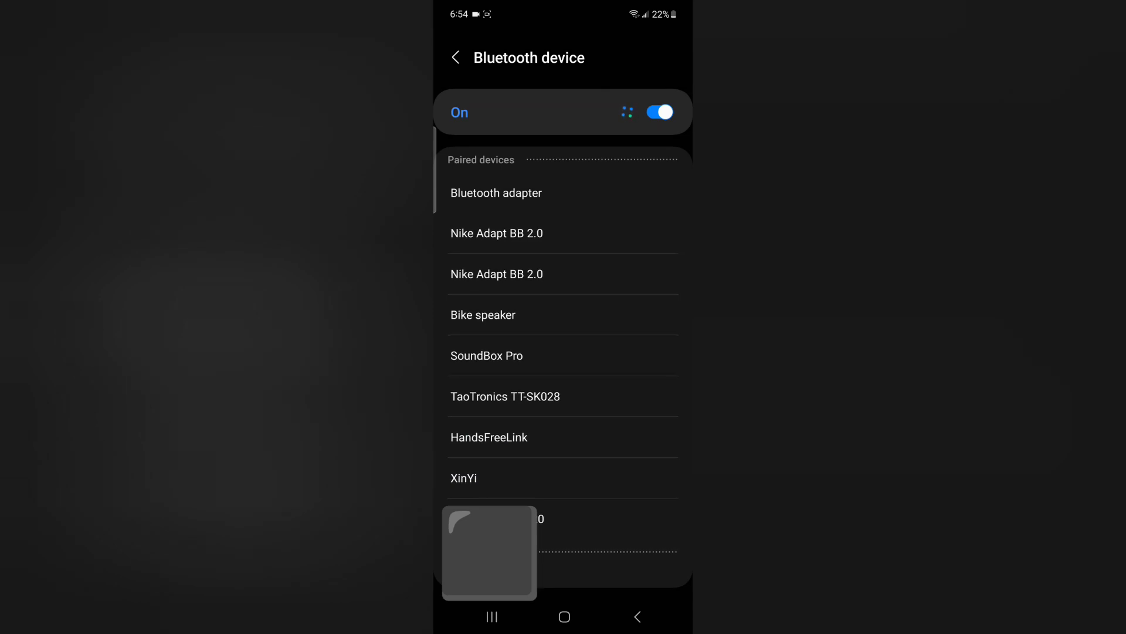
{"action": "left_click", "coordinate": [488, 436]}
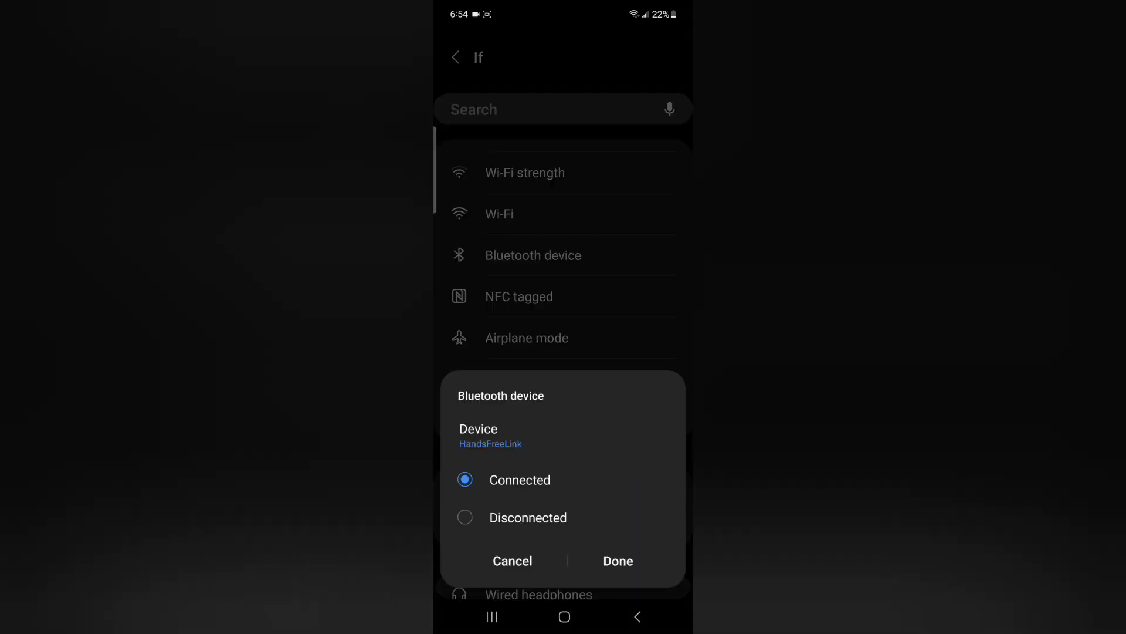
{"action": "left_click", "coordinate": [617, 561]}
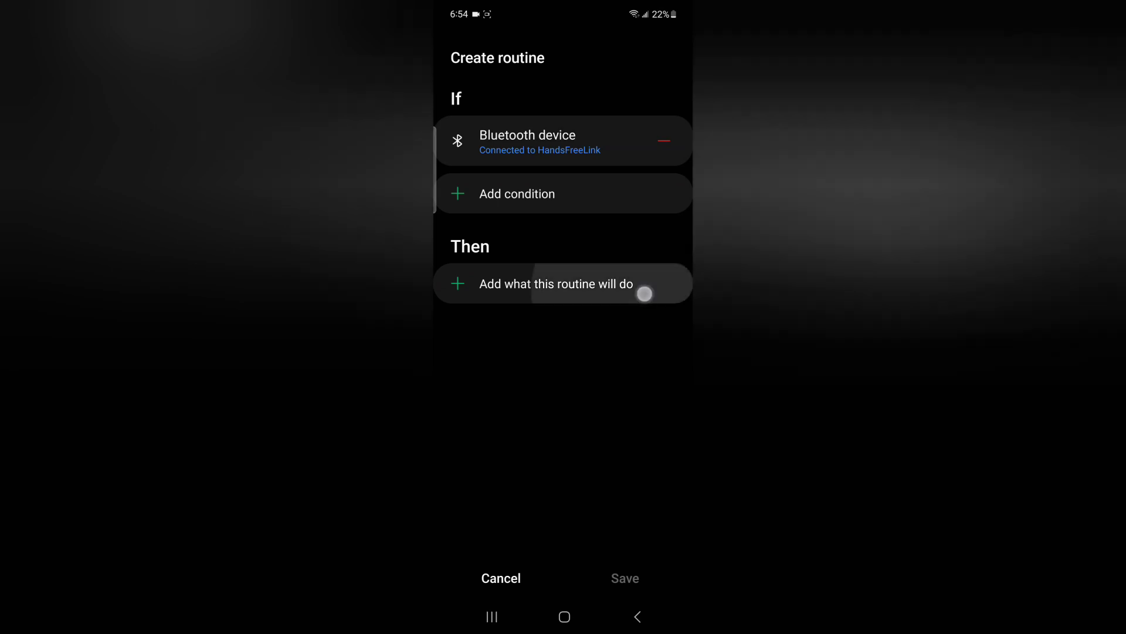
Add a Connections action that switches Bluetooth Off, advancing to the naming step
{"action": "left_click", "coordinate": [562, 283]}
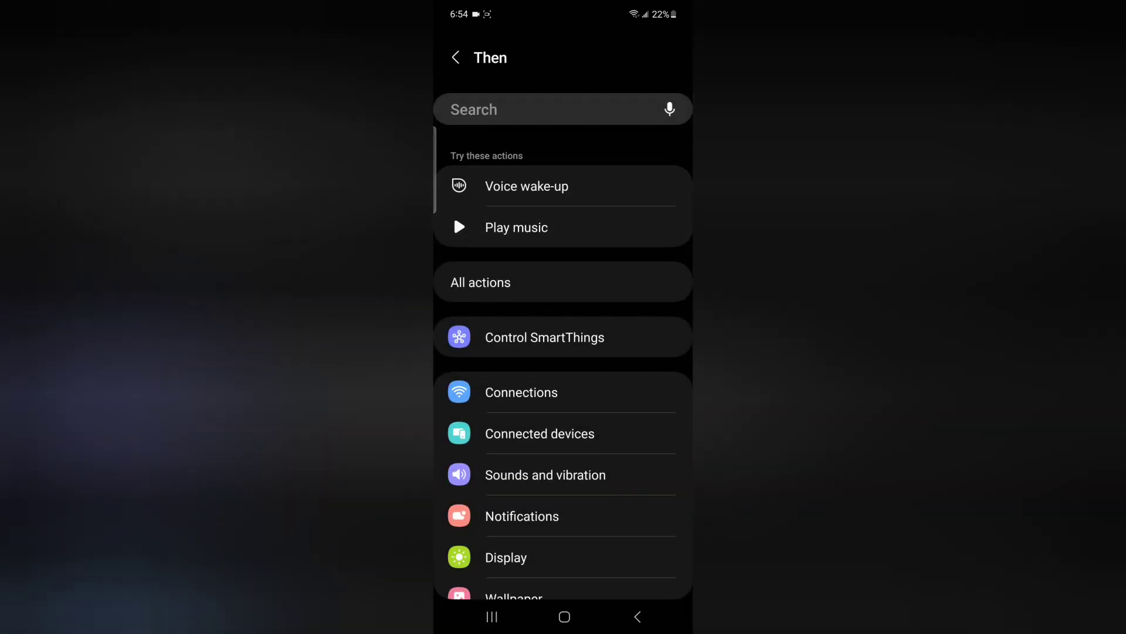
{"action": "left_click", "coordinate": [521, 392]}
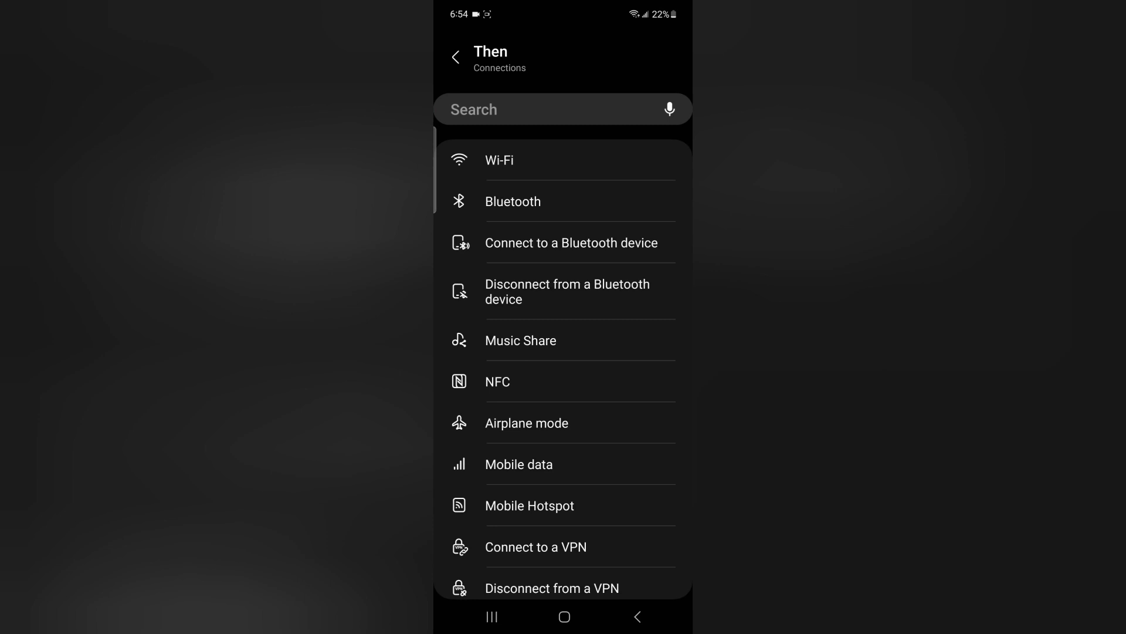
{"action": "left_click", "coordinate": [513, 200]}
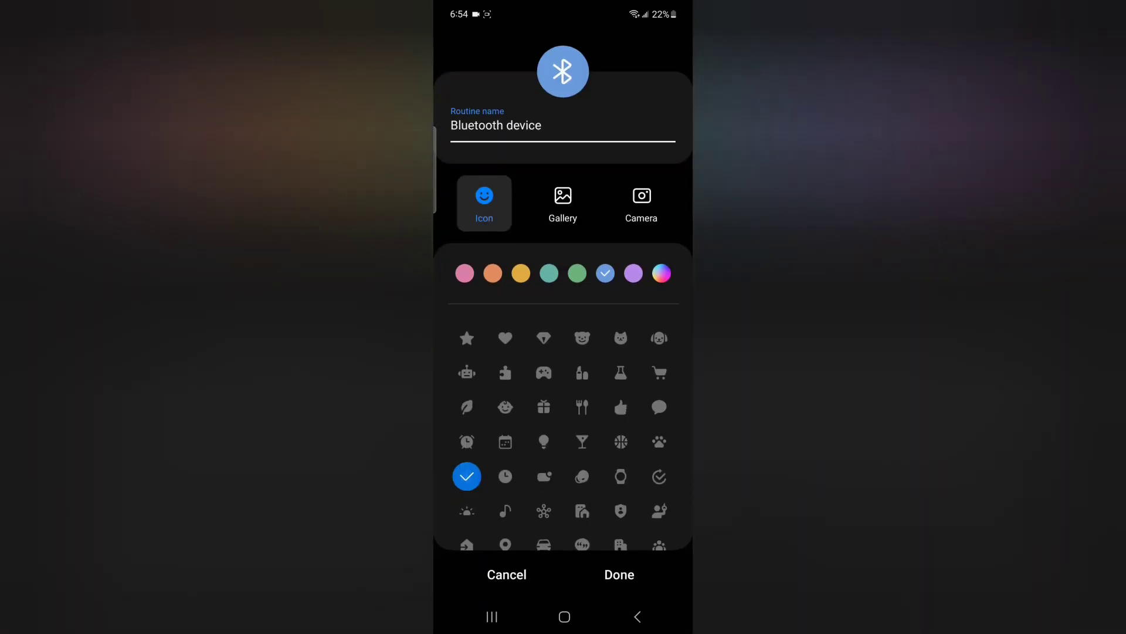
Name the routine 'Bluetooth off' and save it to the routine list
{"action": "left_click", "coordinate": [495, 125]}
{"action": "type", "text": "off"}
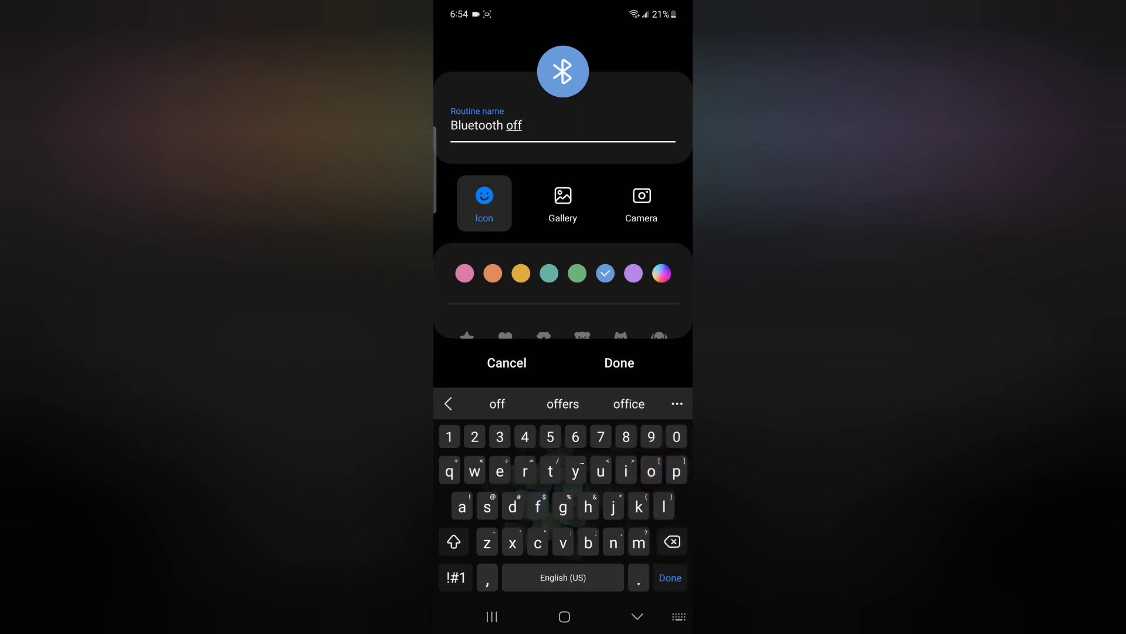
{"action": "left_click", "coordinate": [618, 362]}
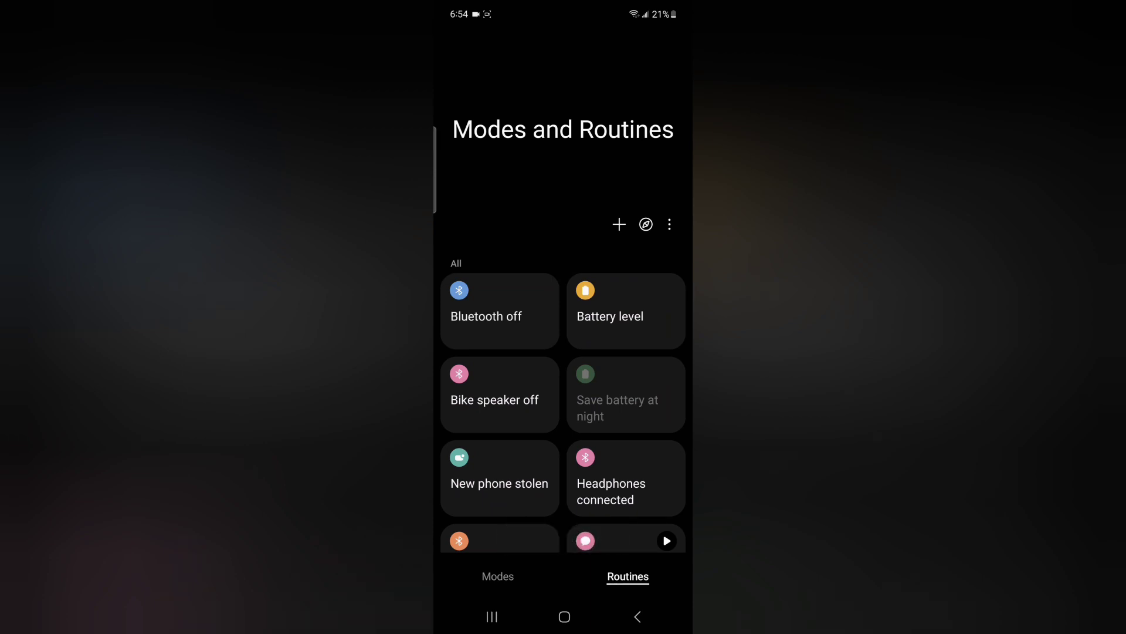
{"action": "left_click", "coordinate": [499, 310]}
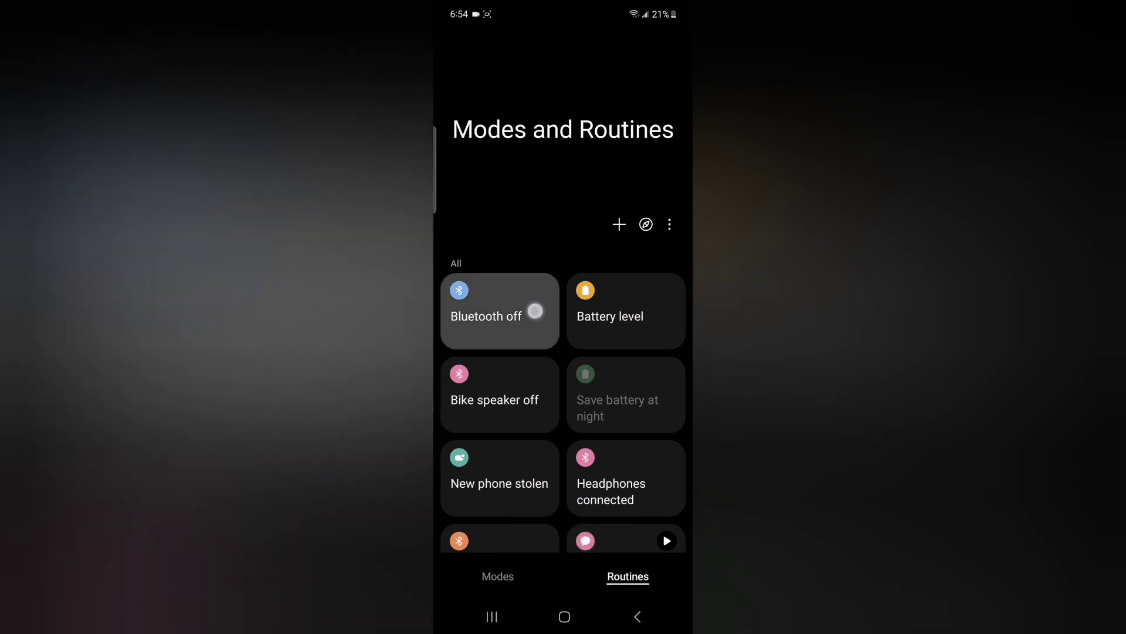
{"action": "left_click", "coordinate": [499, 310]}
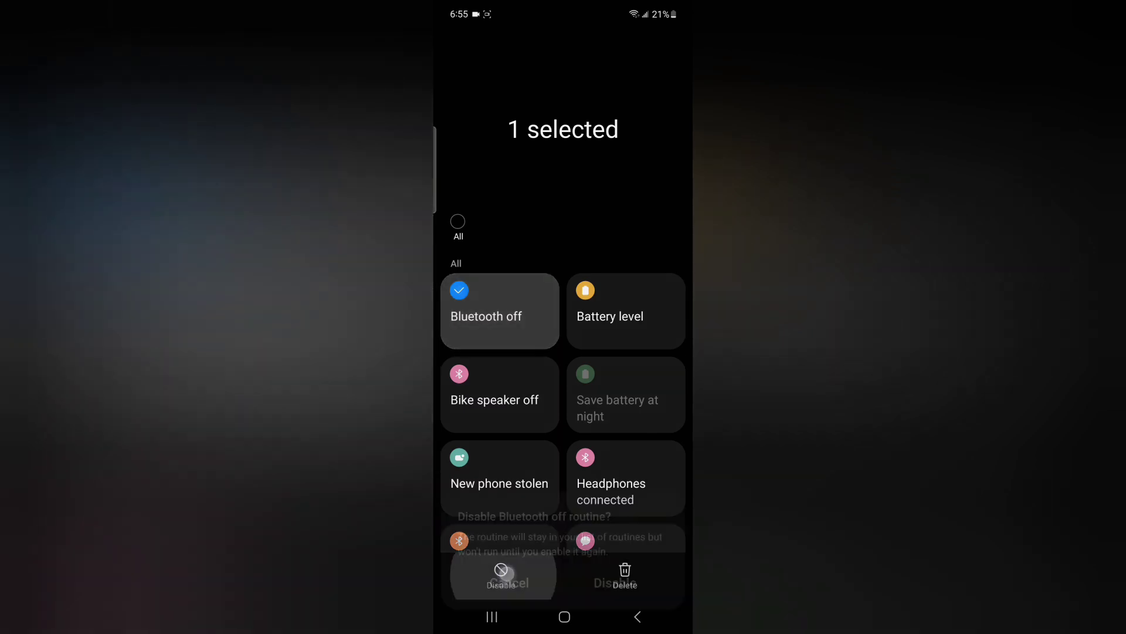
{"action": "left_click", "coordinate": [503, 577]}
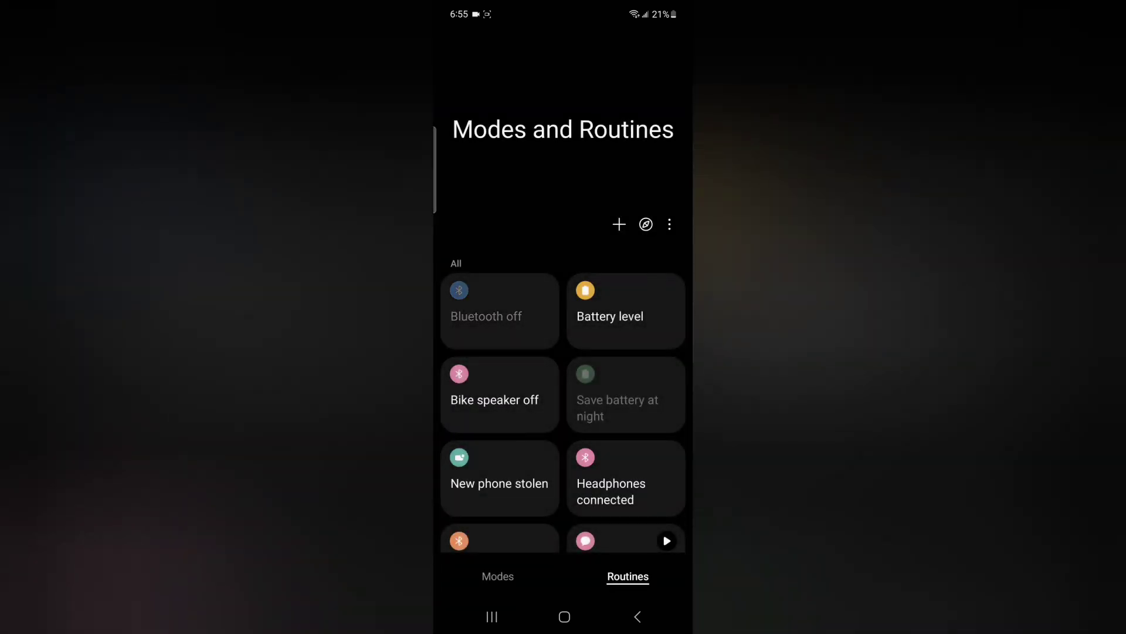
{"action": "left_click", "coordinate": [499, 310]}
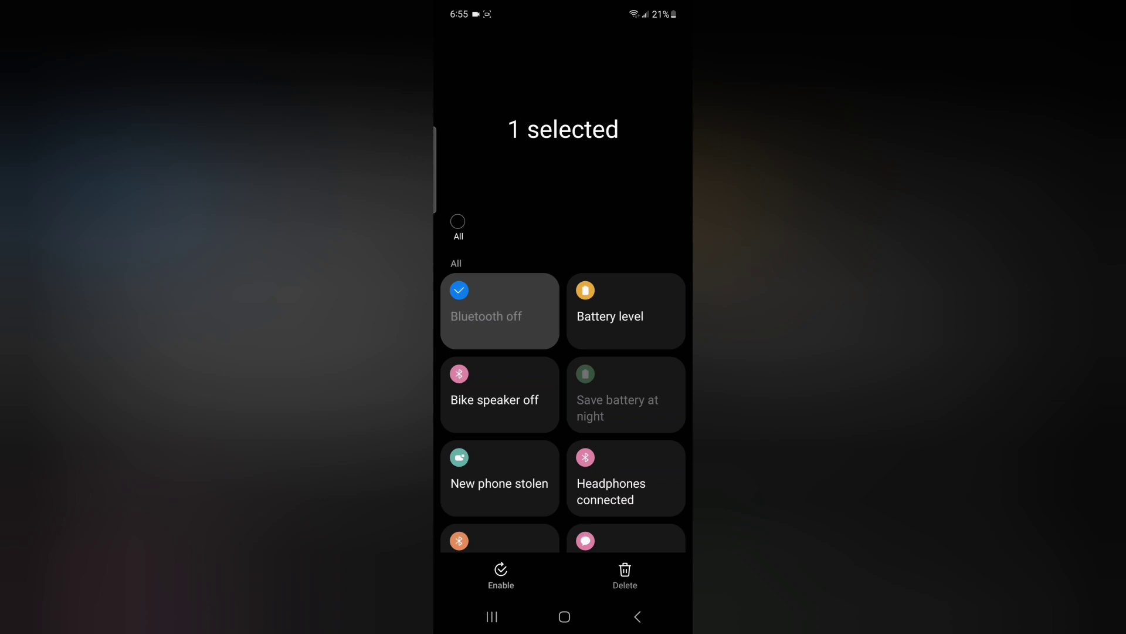
{"action": "left_click", "coordinate": [635, 615]}
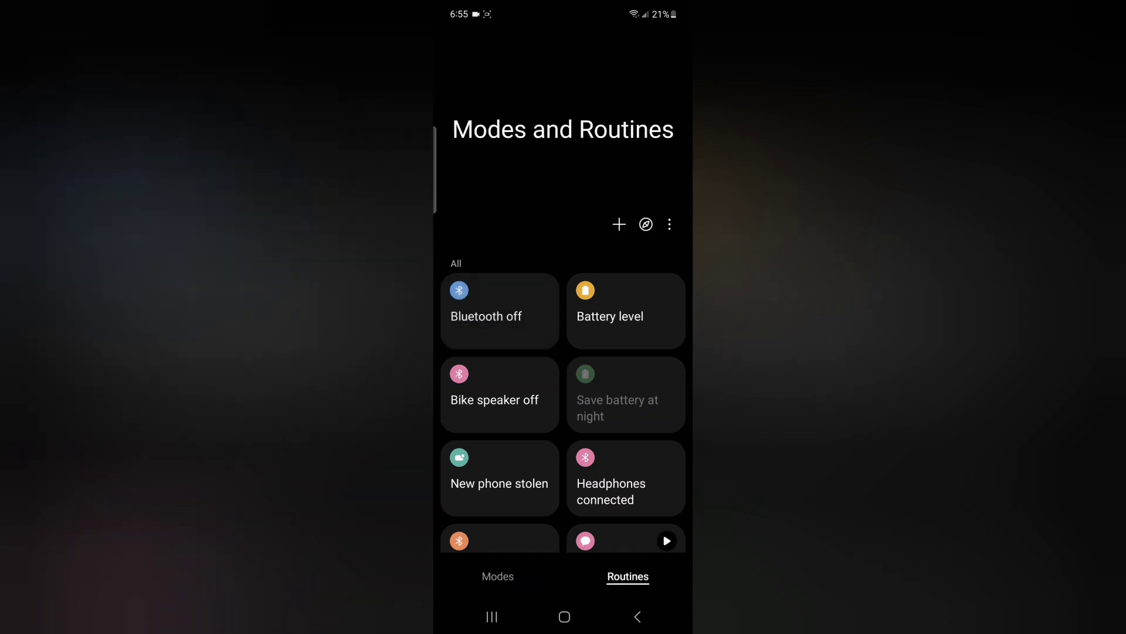